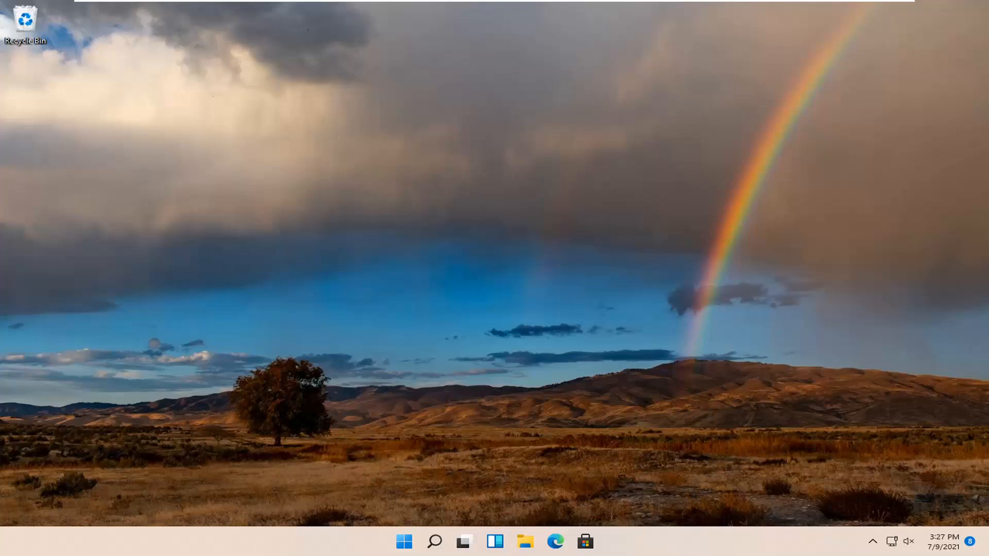
{"action": "mouse_move", "coordinate": [310, 318]}
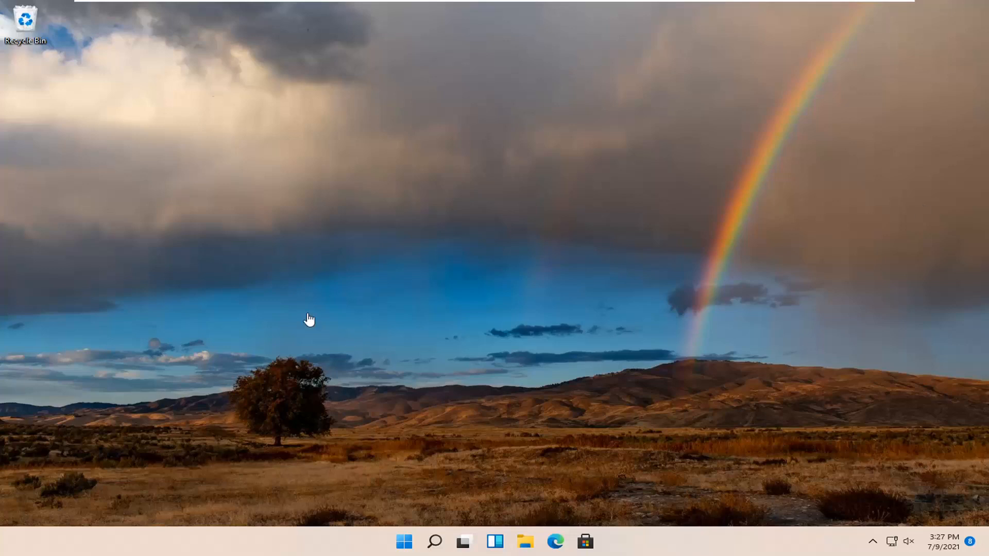
{"action": "mouse_move", "coordinate": [517, 454]}
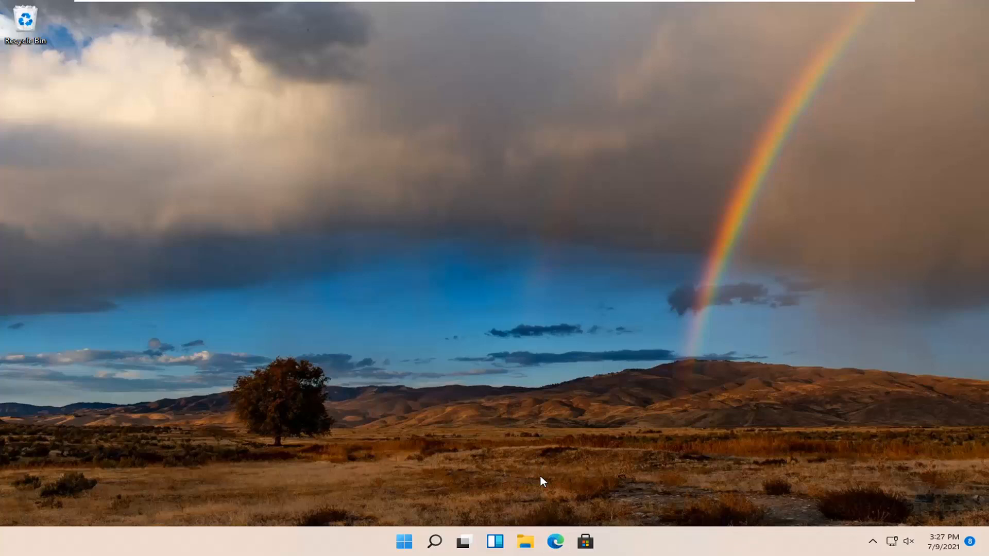
Search Google for 'adobe free pdf reader' in Microsoft Edge
{"action": "left_click", "coordinate": [554, 541]}
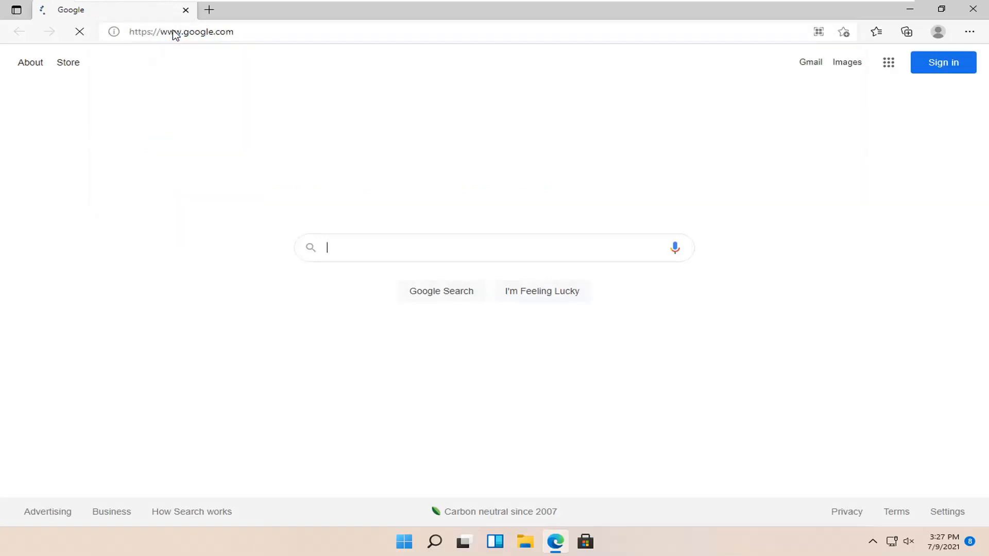
{"action": "left_click", "coordinate": [181, 32]}
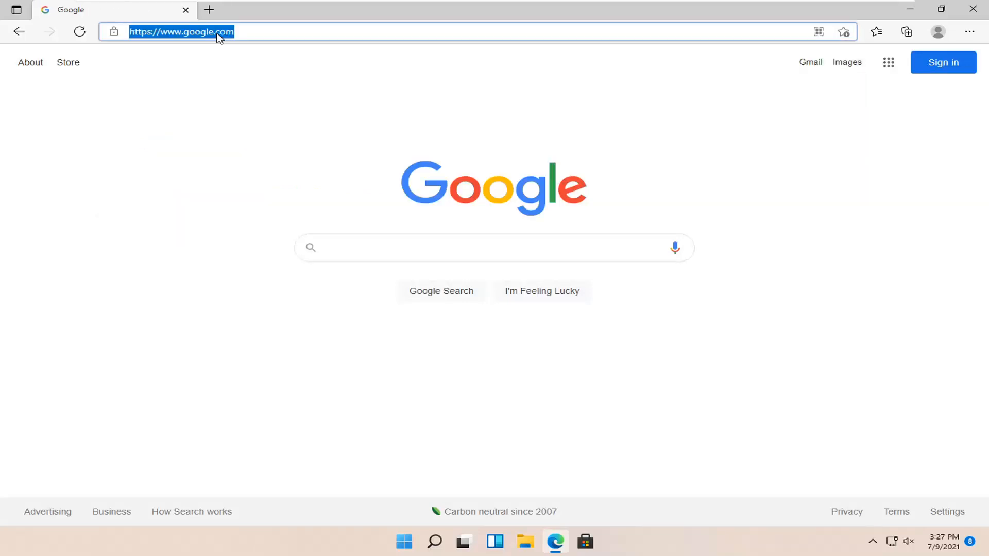
{"action": "type", "text": "adobe free p"}
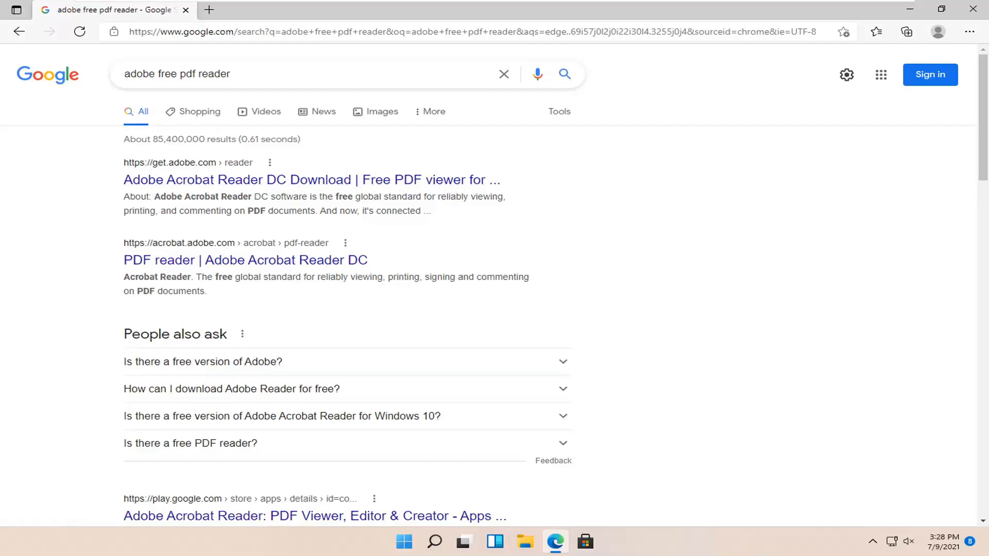
{"action": "mouse_move", "coordinate": [343, 209]}
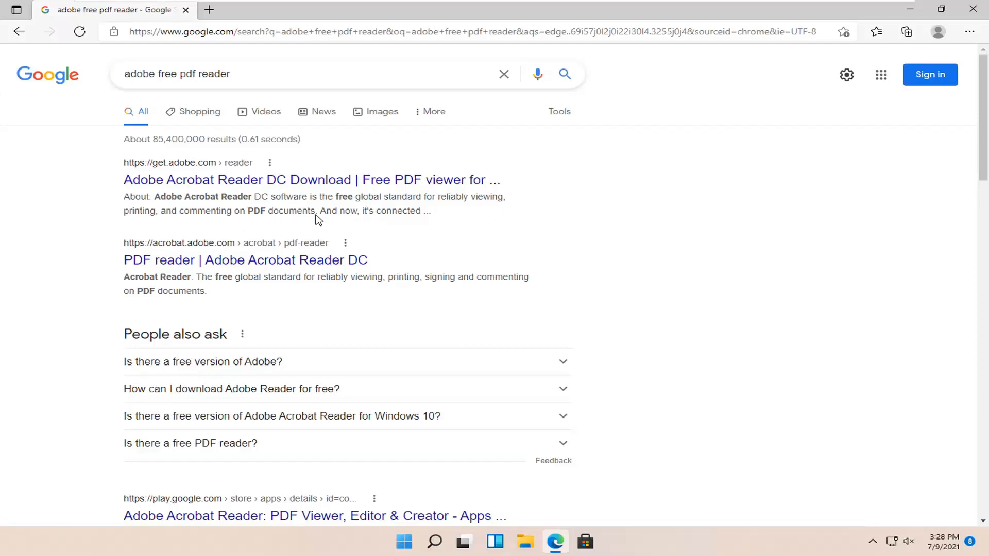
Download Acrobat Reader DC from the get.adobe.com page and run its installer
{"action": "left_click", "coordinate": [312, 179]}
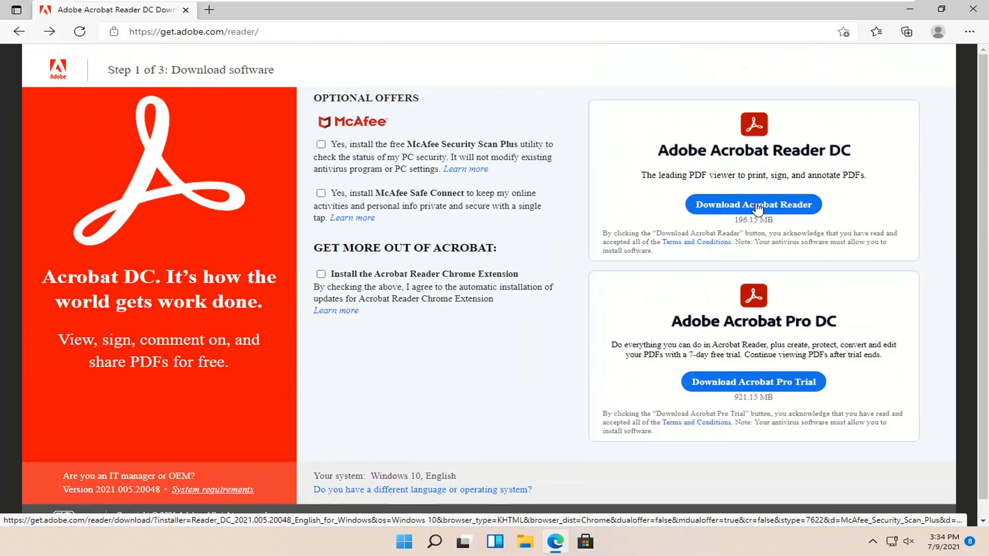
{"action": "left_click", "coordinate": [752, 204]}
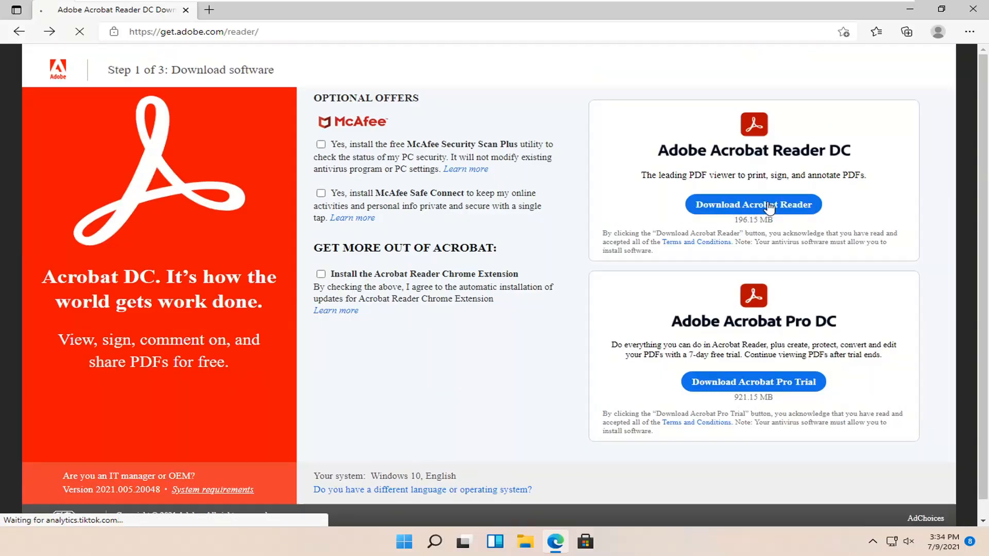
{"action": "left_click", "coordinate": [752, 204]}
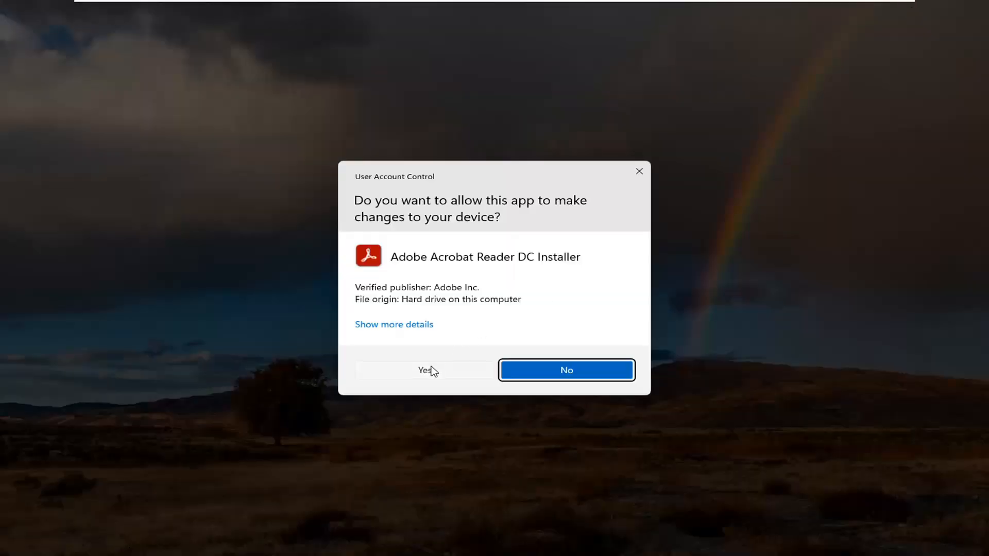
Allow the installer in the UAC prompt and let Acrobat Reader DC install
{"action": "left_click", "coordinate": [424, 370]}
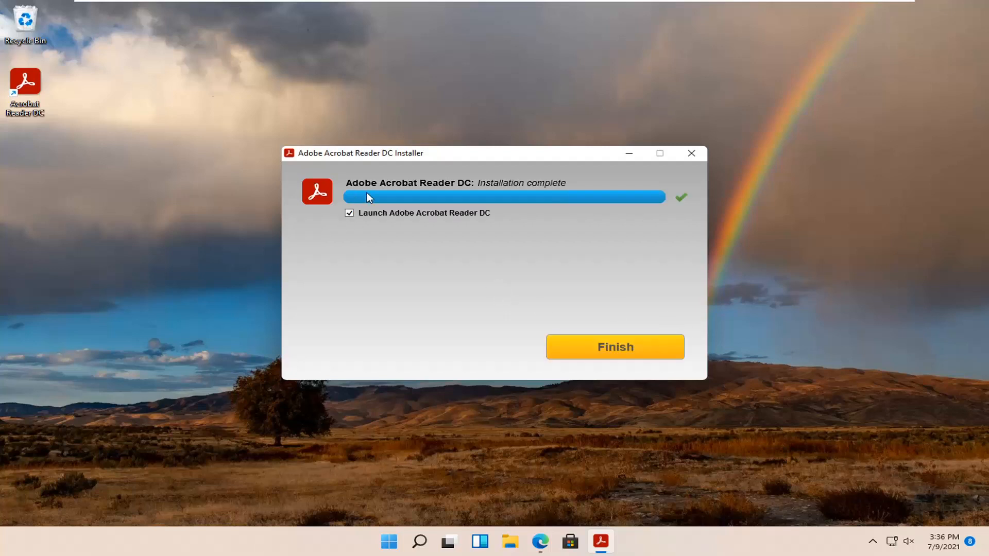
{"action": "mouse_move", "coordinate": [498, 195]}
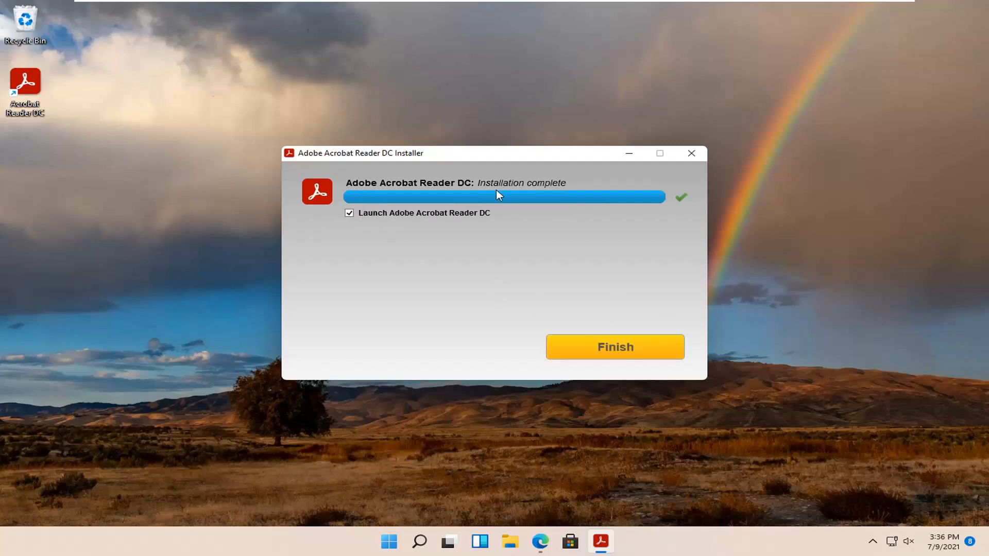
Finish the installer with 'Launch Adobe Acrobat Reader DC' checked so Reader starts
{"action": "left_click", "coordinate": [614, 347]}
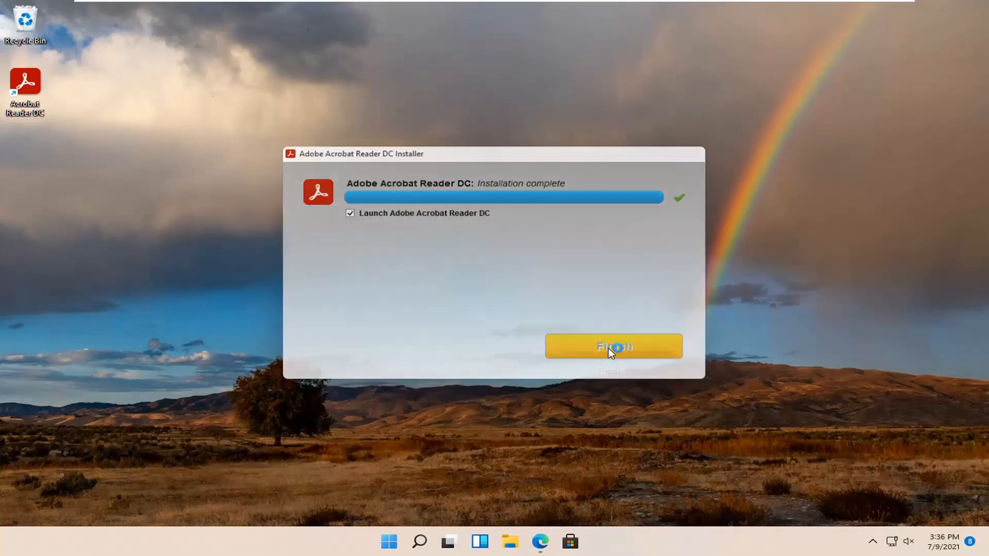
{"action": "left_click", "coordinate": [612, 348]}
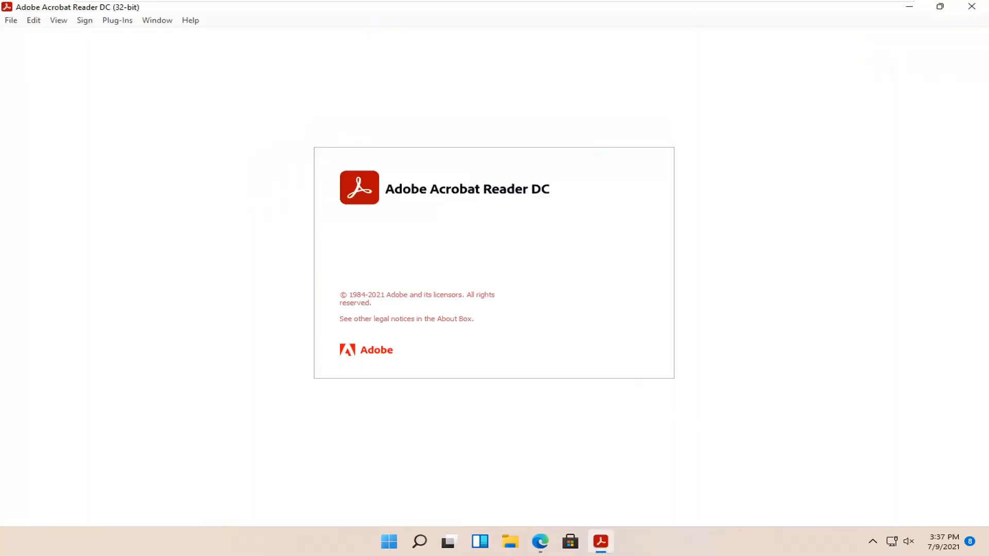